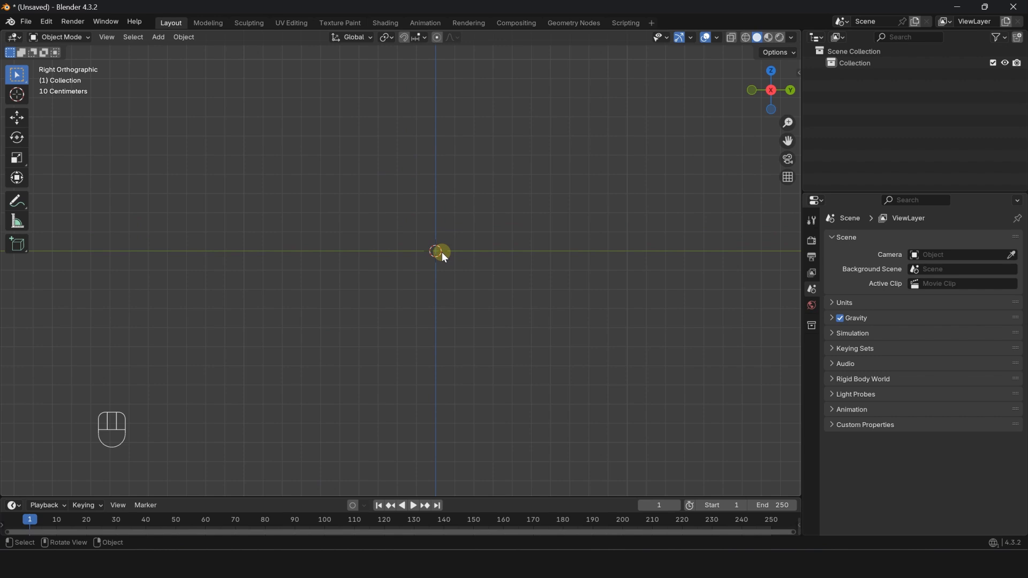
Add a circle mesh and rotate it upright to face the Right Orthographic view
{"action": "key", "text": "shift+a"}
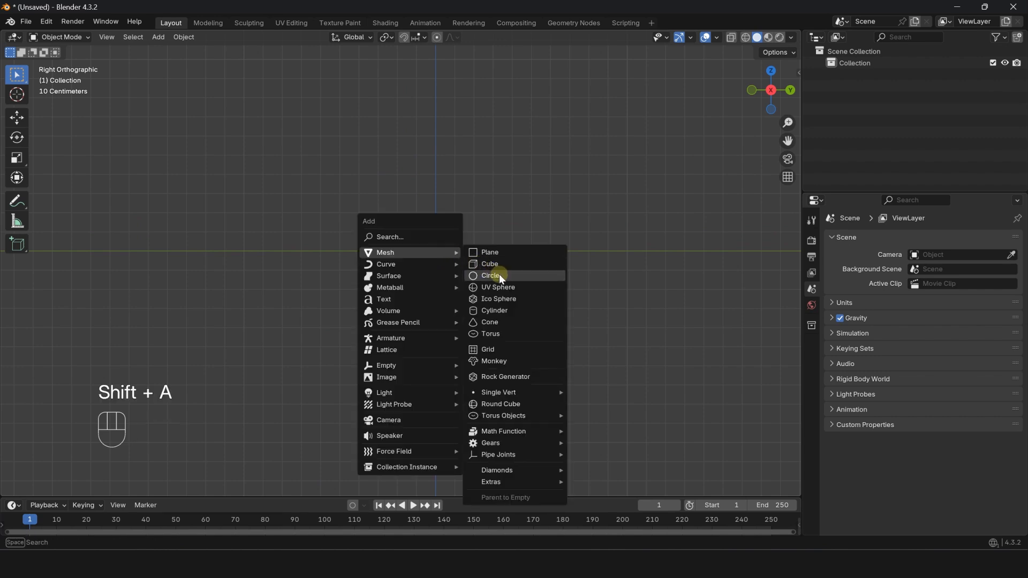
{"action": "left_click", "coordinate": [491, 275]}
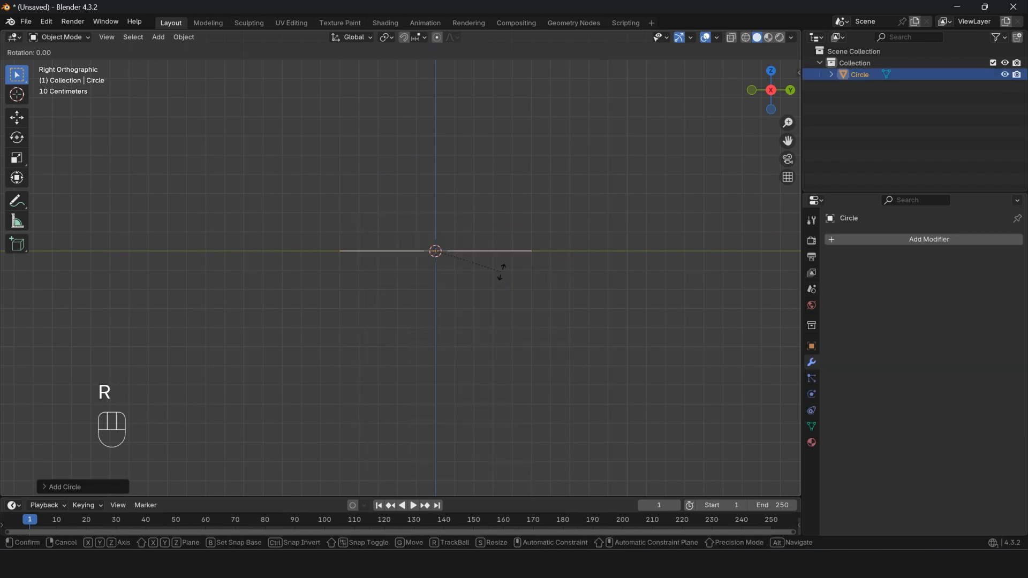
{"action": "key", "text": "Return"}
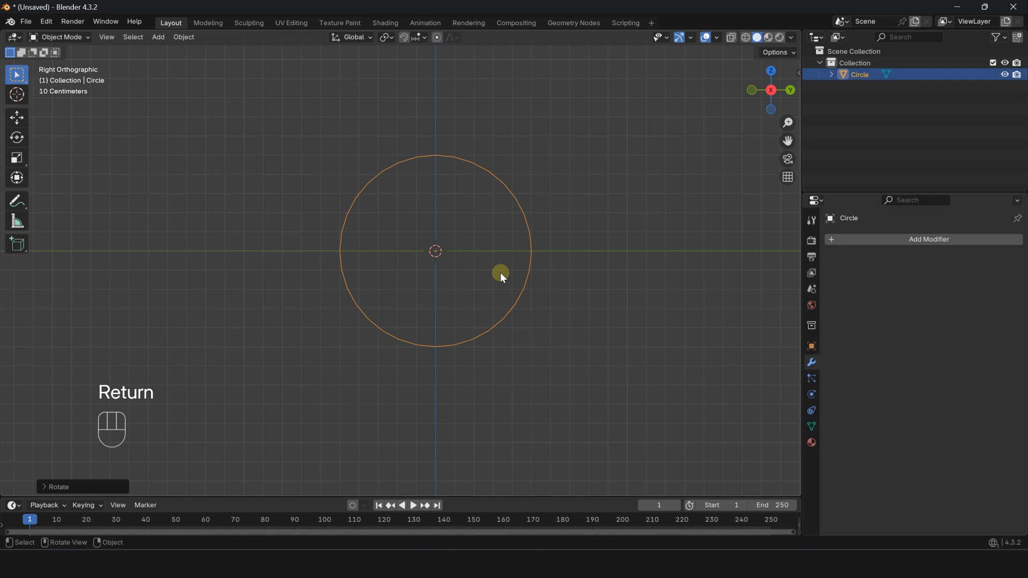
Pull the circle's bottom vertex into a teardrop point, fill it with a face and extrude for thickness
{"action": "key", "text": "Tab"}
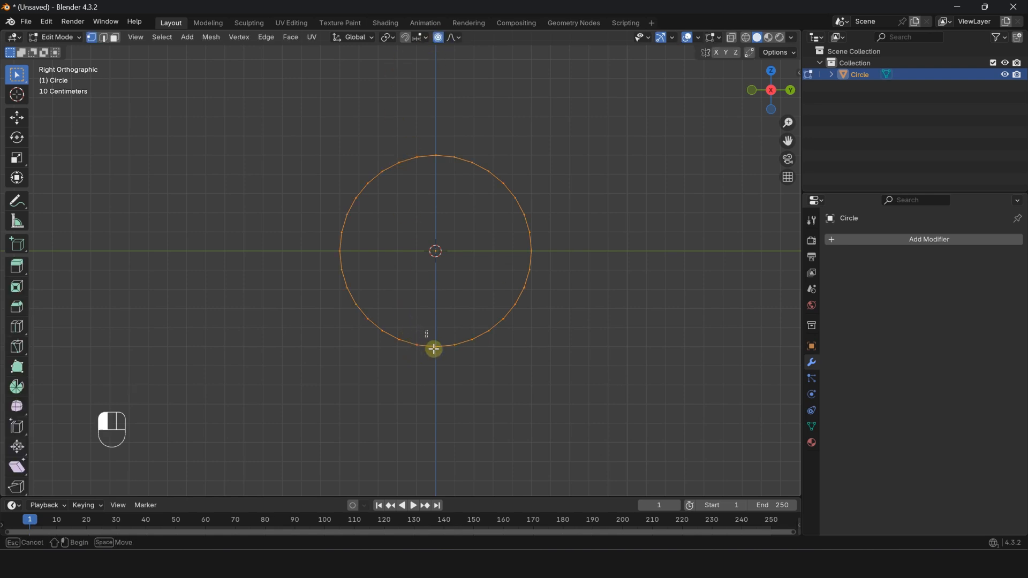
{"action": "left_click_drag", "start_coordinate": [434, 349], "coordinate": [440, 440]}
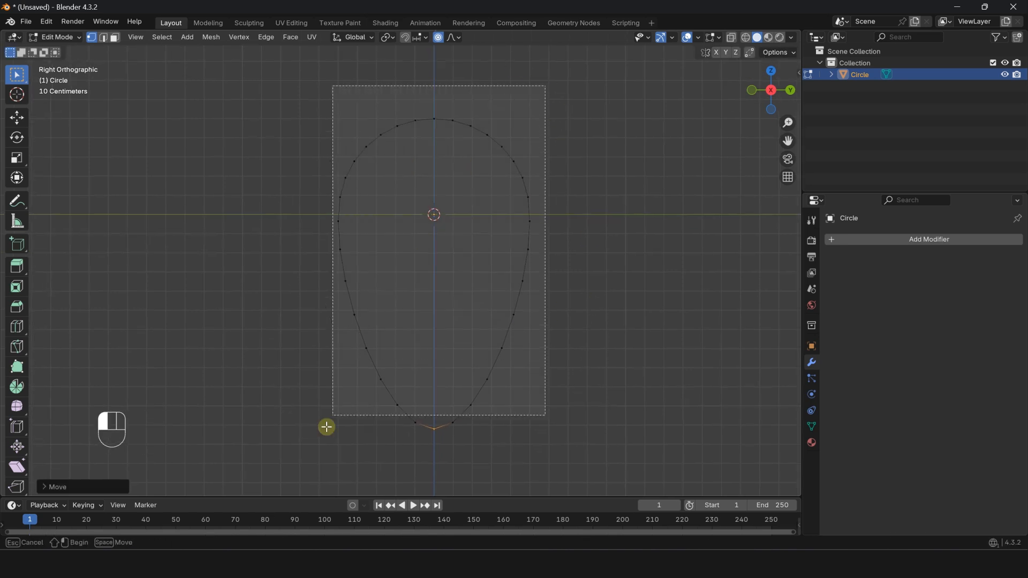
{"action": "key", "text": "f"}
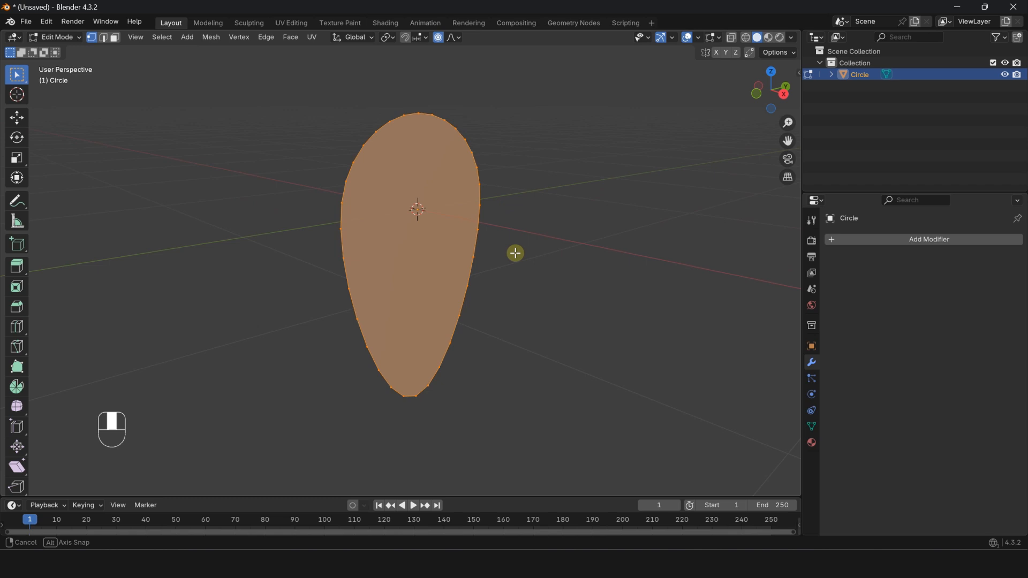
{"action": "key", "text": "Tab"}
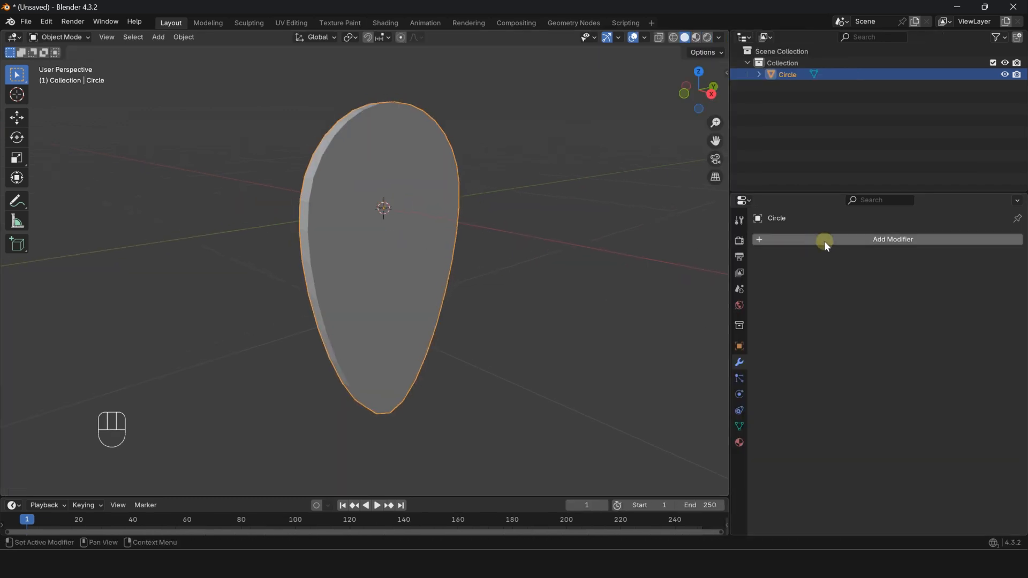
Add a Bevel modifier (Edges, 0.02 m, 10 segments) and a Subdivision Surface modifier to the teardrop
{"action": "left_click", "coordinate": [891, 239]}
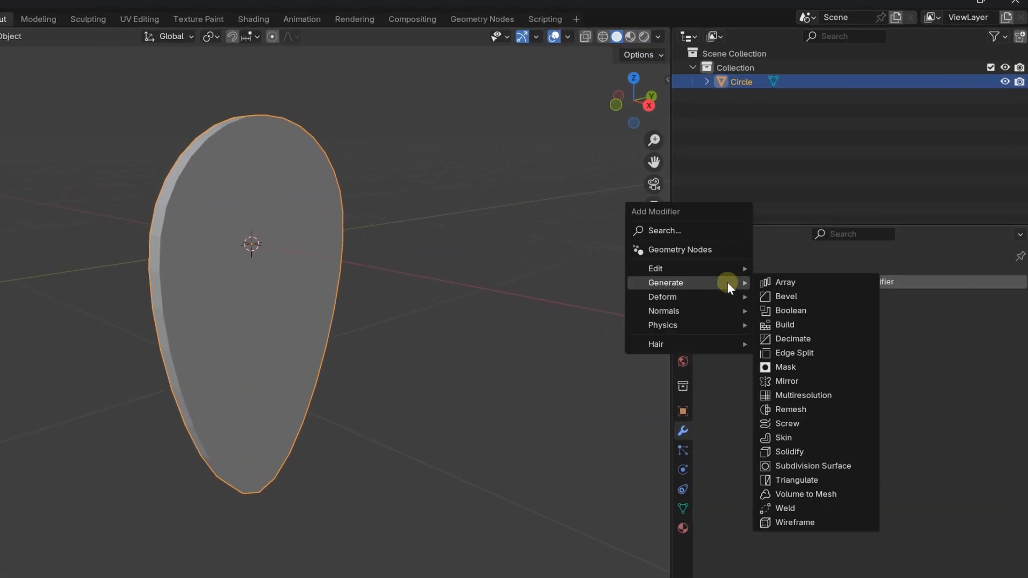
{"action": "left_click", "coordinate": [785, 296]}
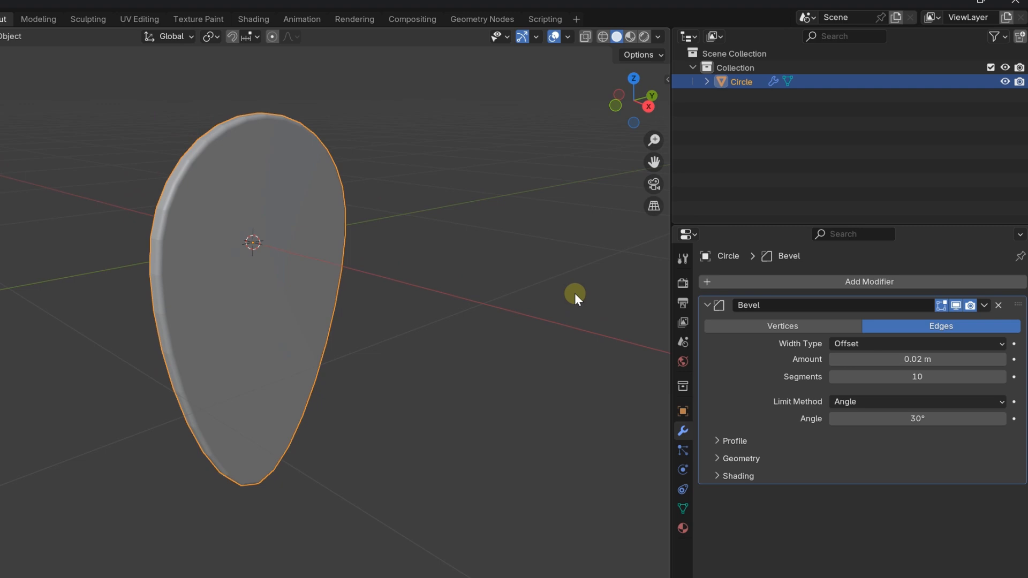
{"action": "left_click", "coordinate": [869, 281]}
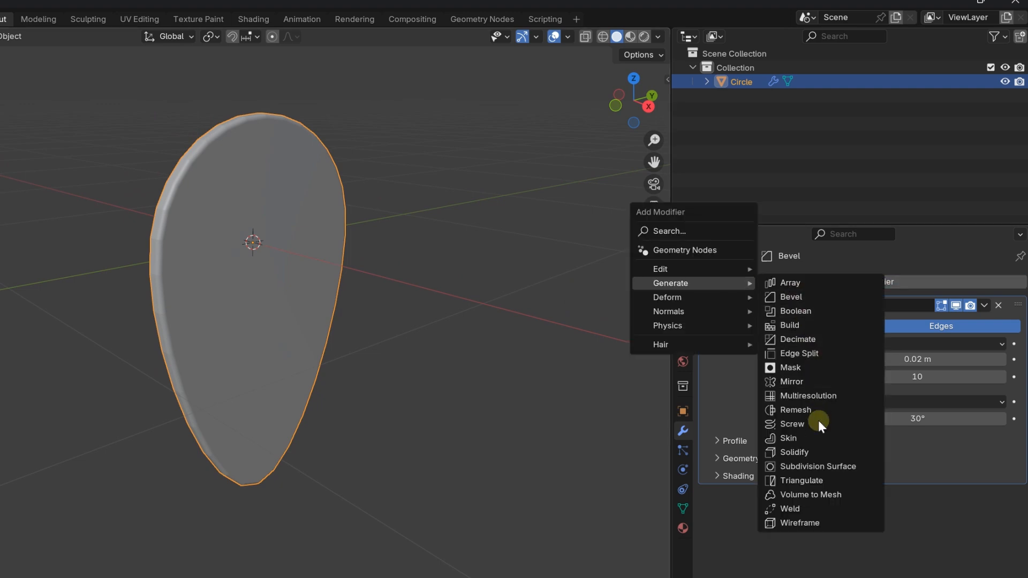
{"action": "left_click", "coordinate": [817, 466]}
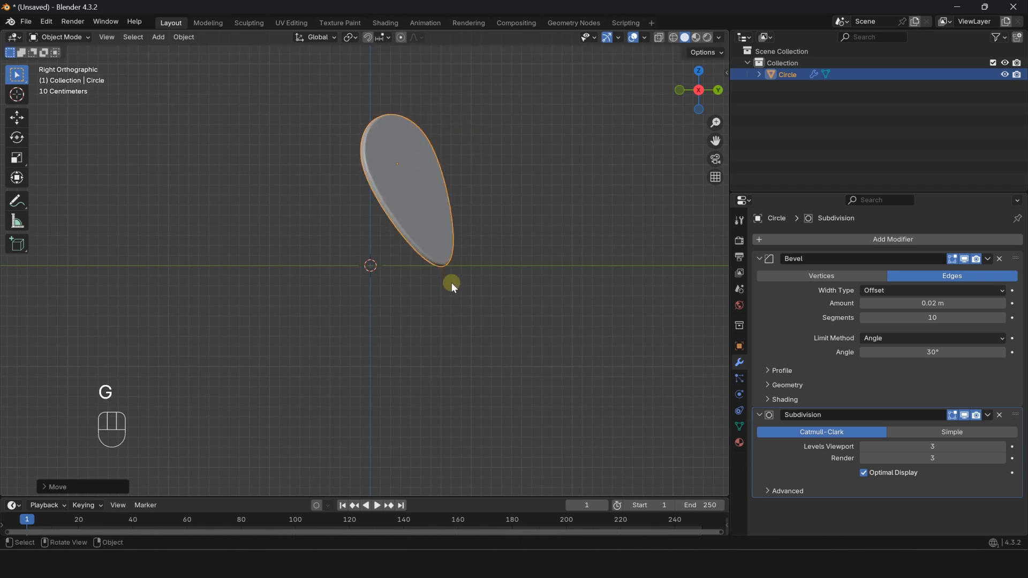
Tilt the teardrop around Z and add an Empty at the world origin
{"action": "key", "text": "z"}
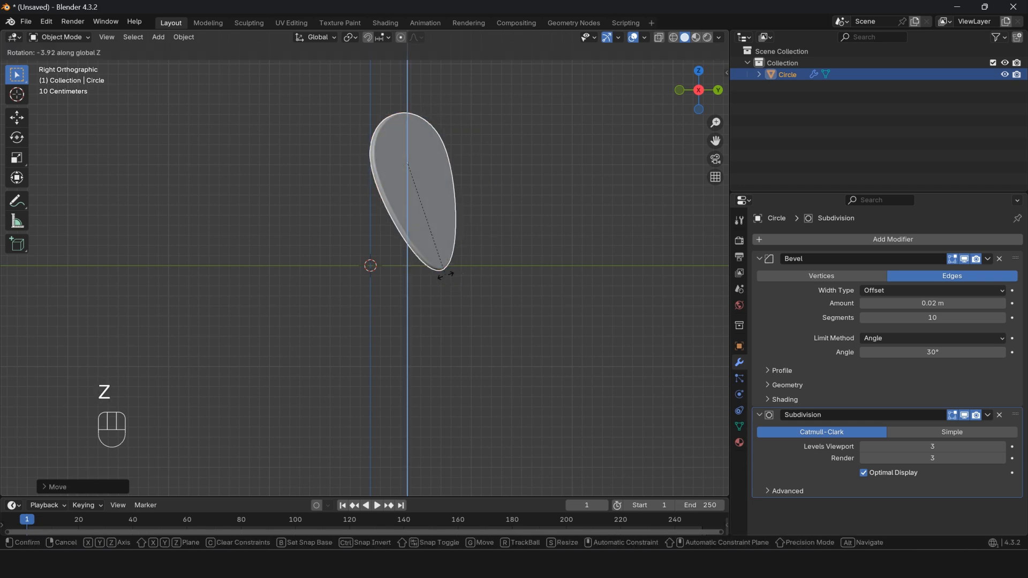
{"action": "key", "text": "shift+a"}
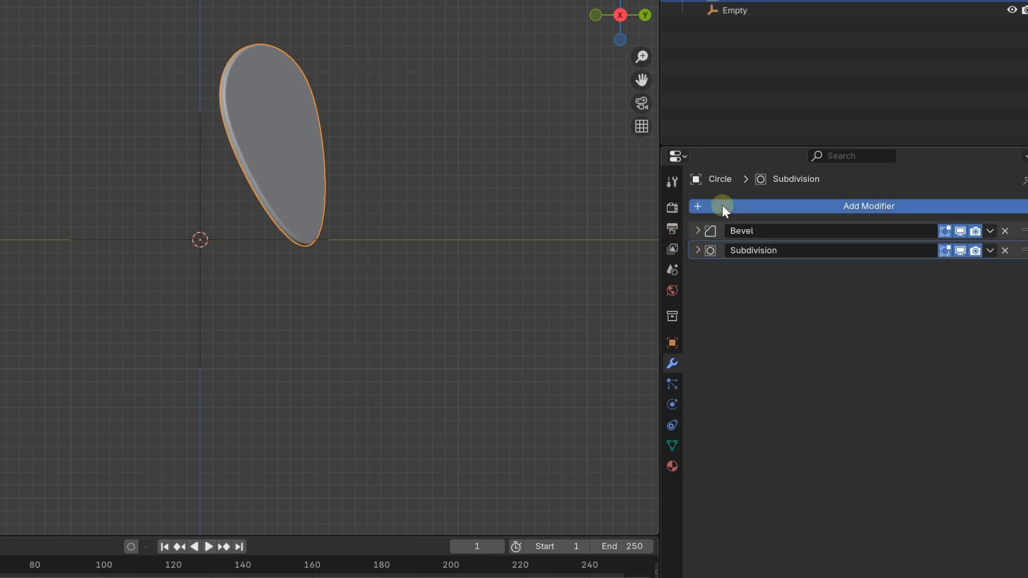
Add an Array modifier with Relative Offset off and Object Offset on
{"action": "left_click", "coordinate": [868, 206]}
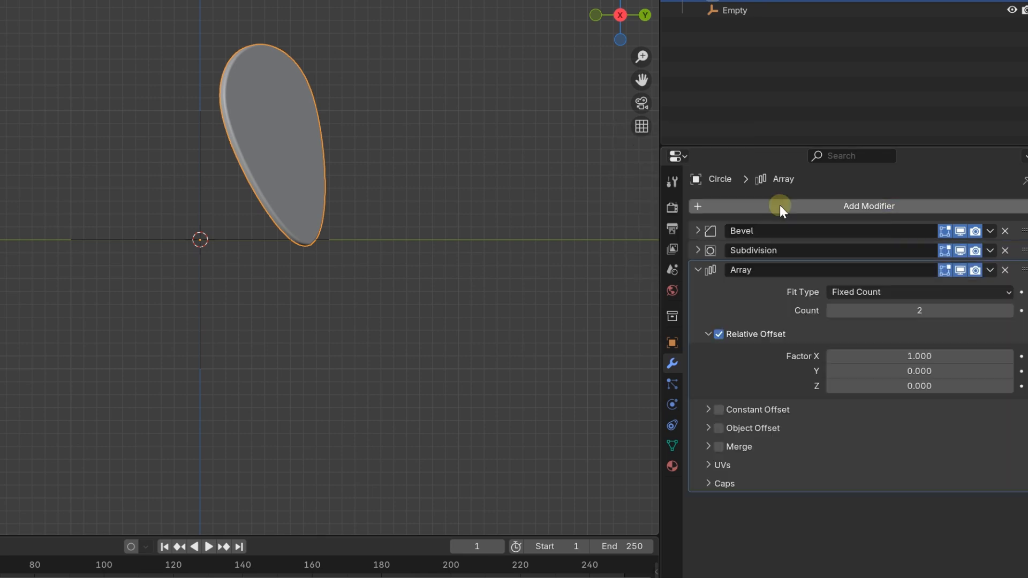
{"action": "left_click", "coordinate": [718, 334]}
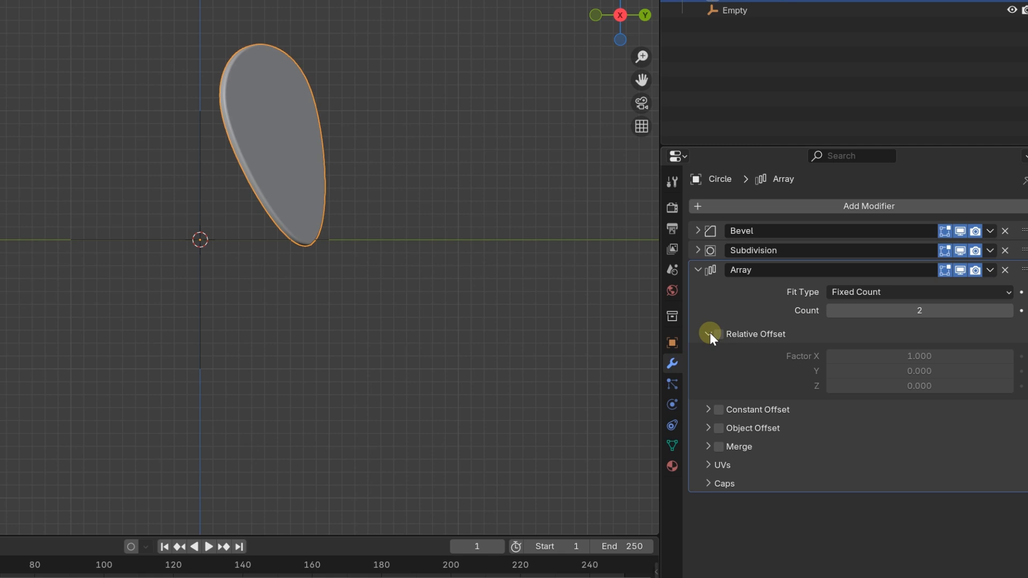
{"action": "left_click", "coordinate": [708, 371]}
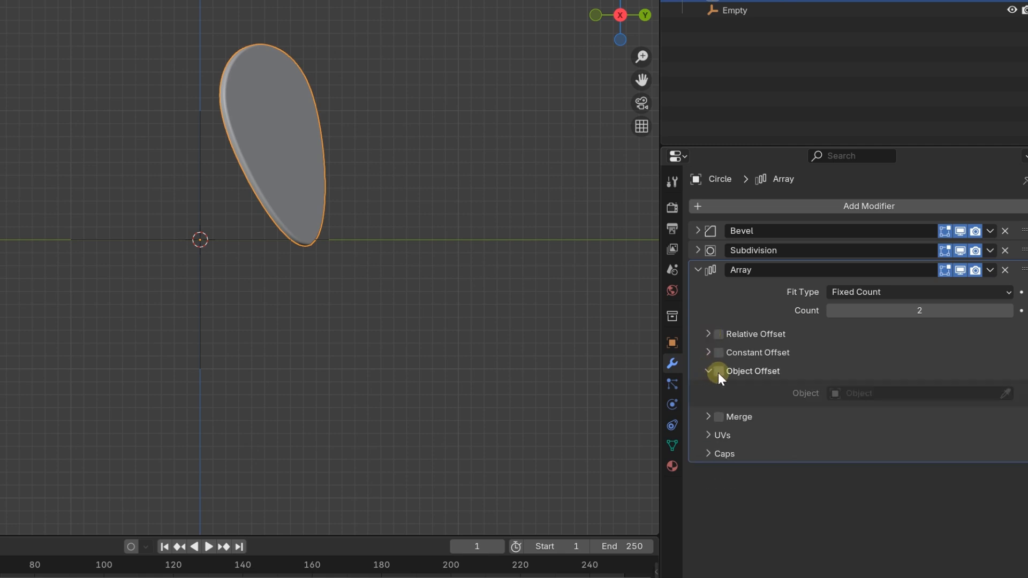
{"action": "left_click", "coordinate": [716, 371]}
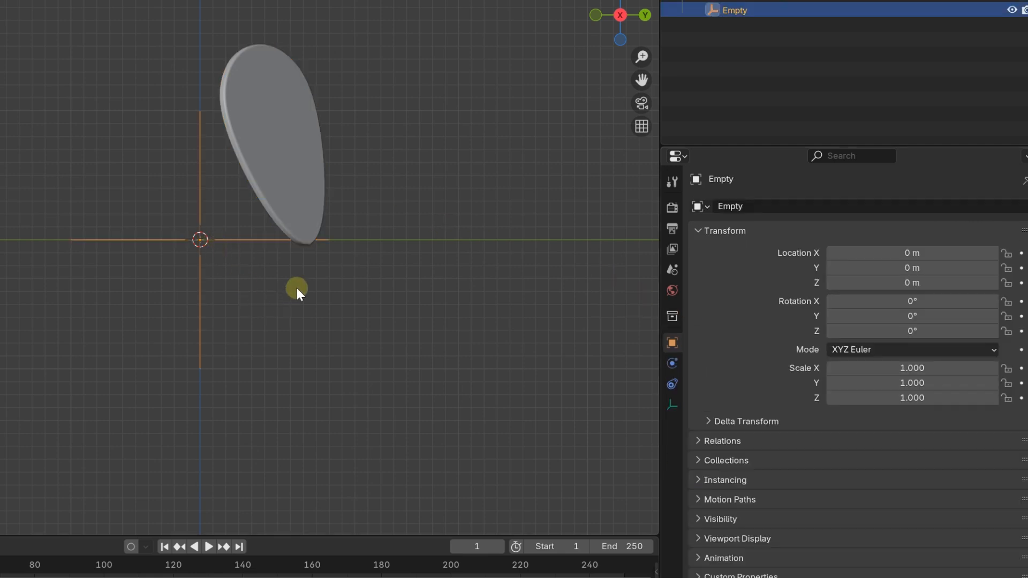
Make the array 25 copies offset by the Empty and rotate the Empty into a ring
{"action": "left_click_drag", "start_coordinate": [296, 291], "coordinate": [306, 335]}
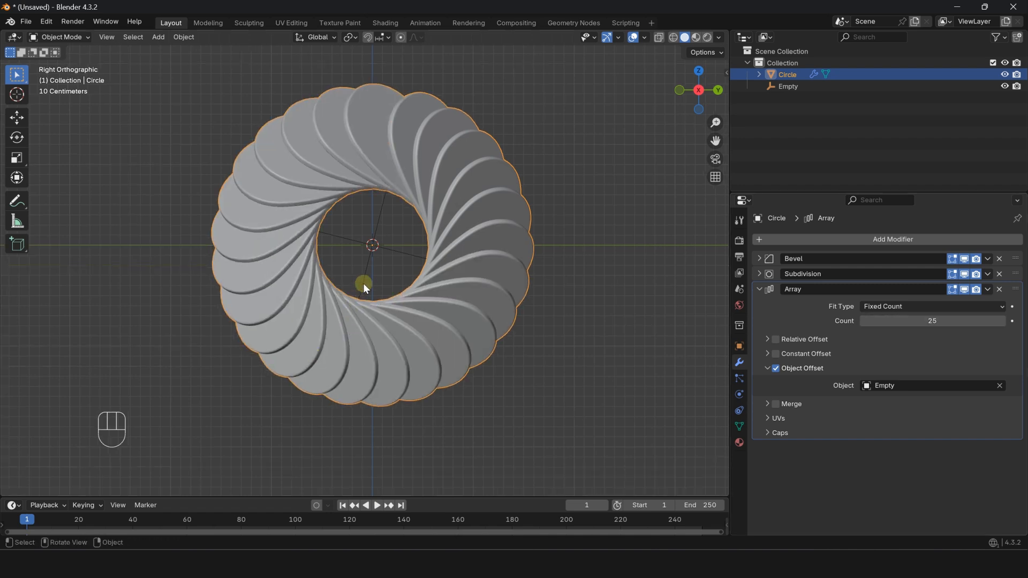
{"action": "left_click_drag", "start_coordinate": [364, 285], "coordinate": [620, 299]}
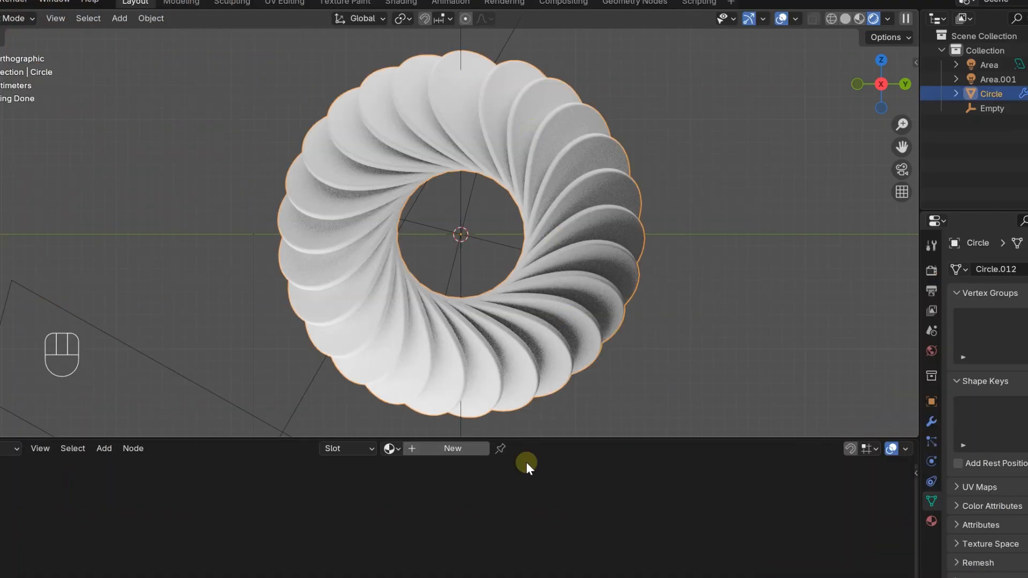
Create a new material and wire a Color Ramp node into its Base Color
{"action": "left_click", "coordinate": [451, 449]}
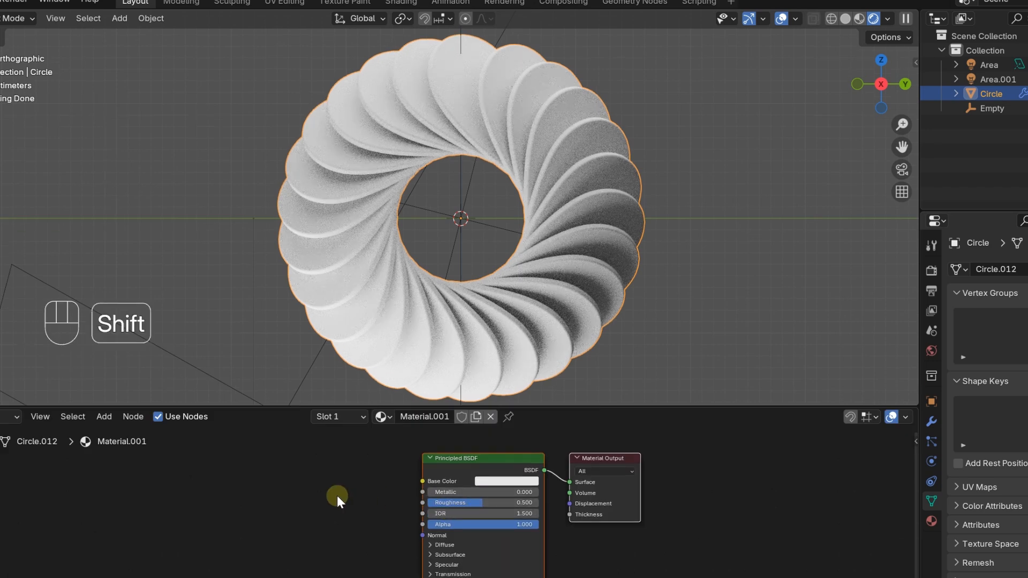
{"action": "key", "text": "shift+a"}
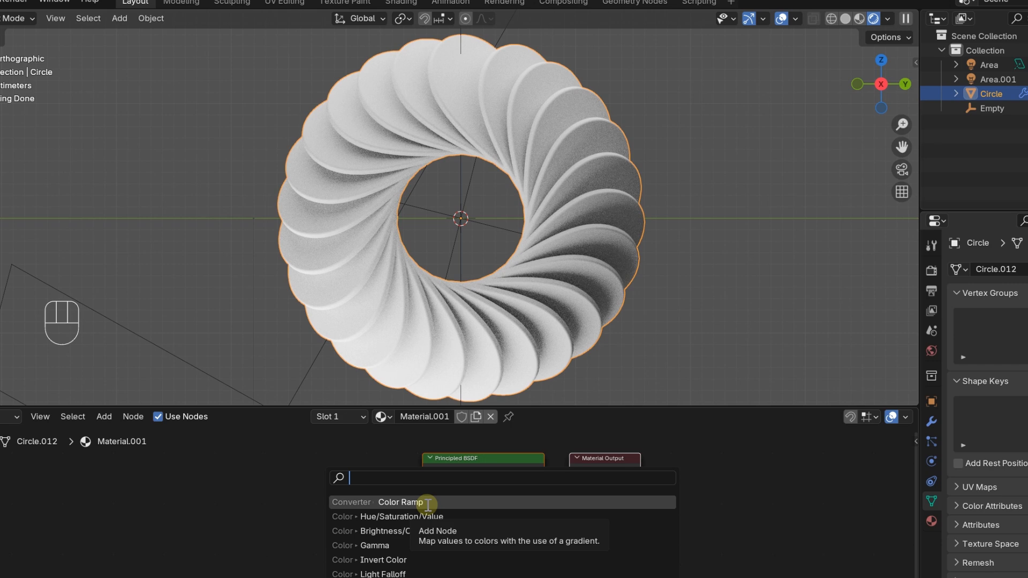
{"action": "type", "text": "color"}
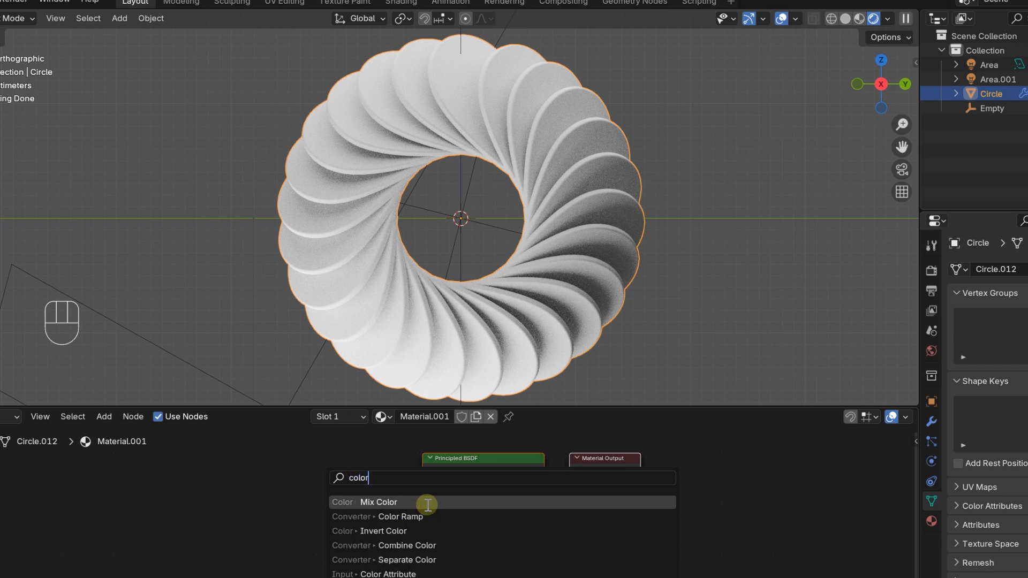
{"action": "left_click", "coordinate": [400, 516]}
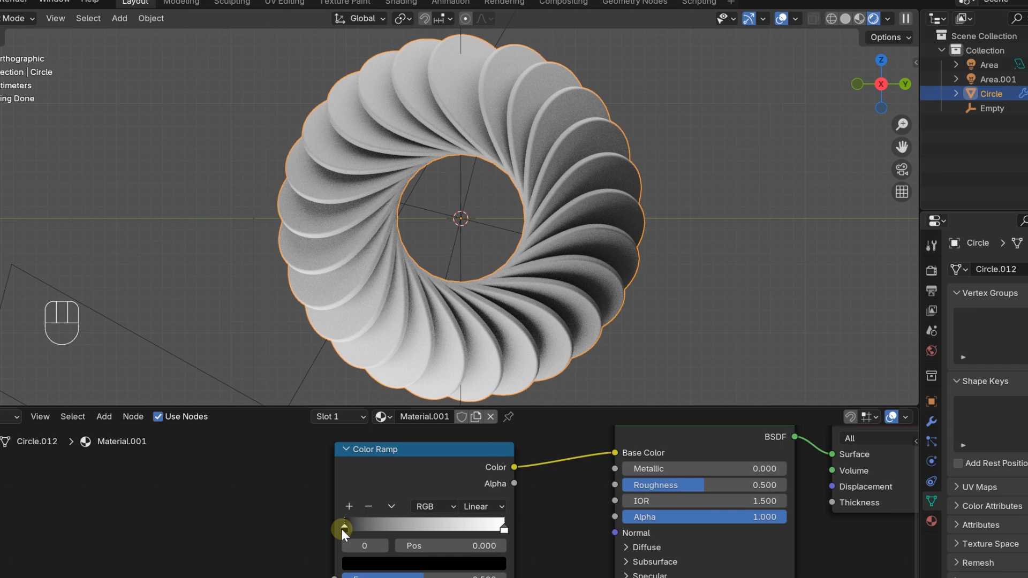
Set the first ramp stop's colour by picking a new hue in the colour picker
{"action": "left_click", "coordinate": [341, 528]}
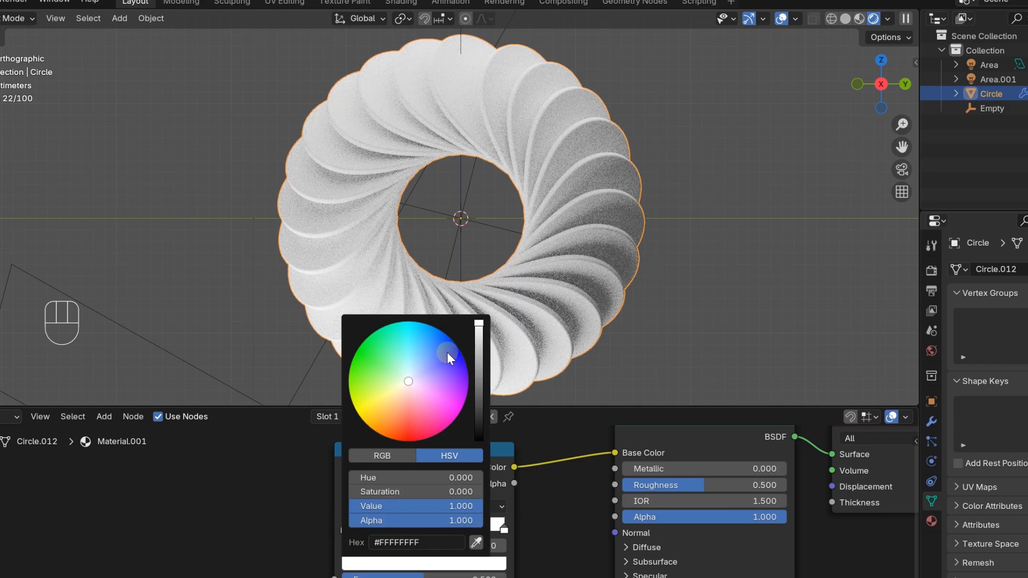
{"action": "left_click_drag", "start_coordinate": [448, 352], "coordinate": [445, 355]}
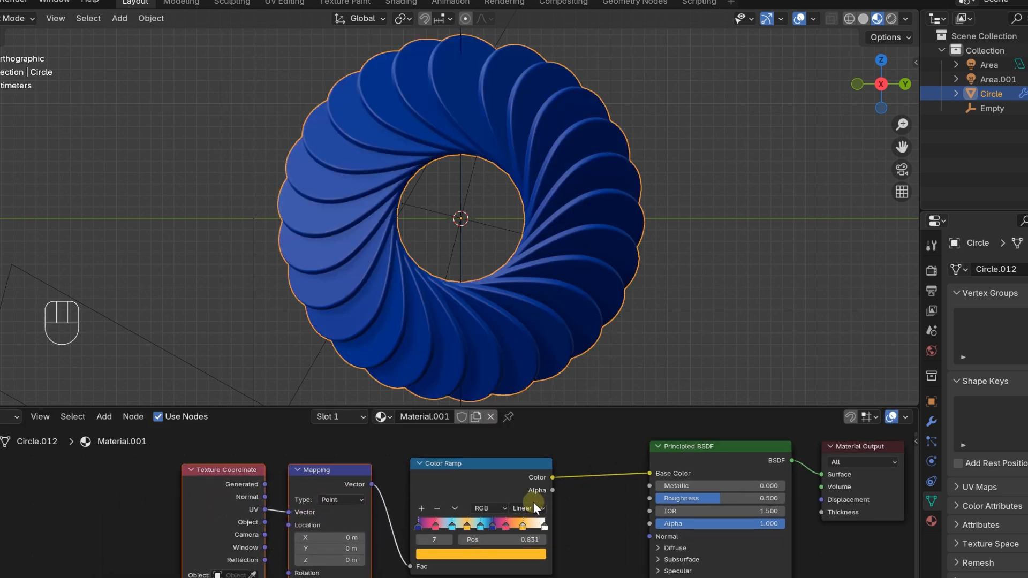
Switch the Color Ramp interpolation to Cardinal
{"action": "left_click", "coordinate": [525, 508]}
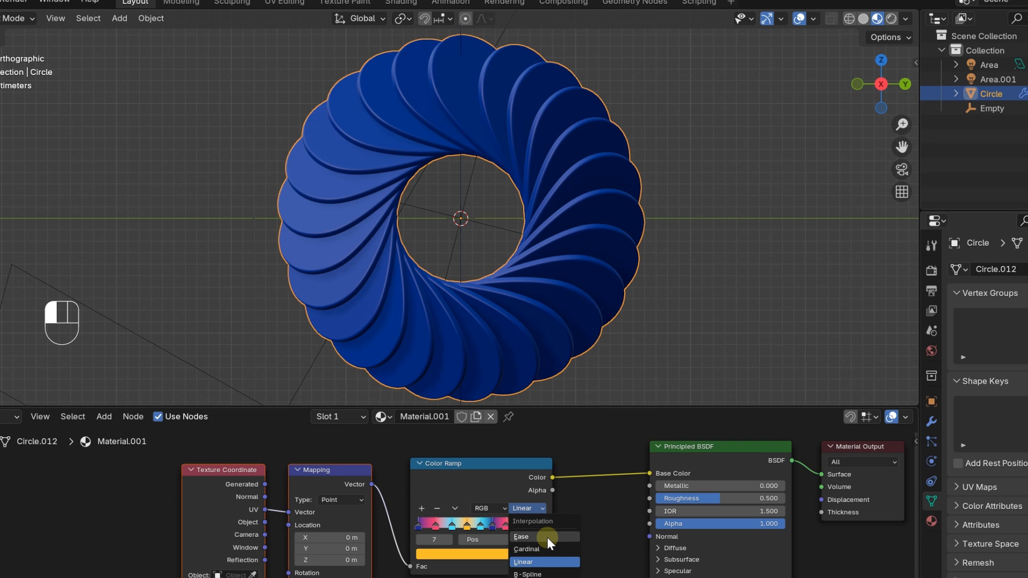
{"action": "left_click", "coordinate": [525, 548]}
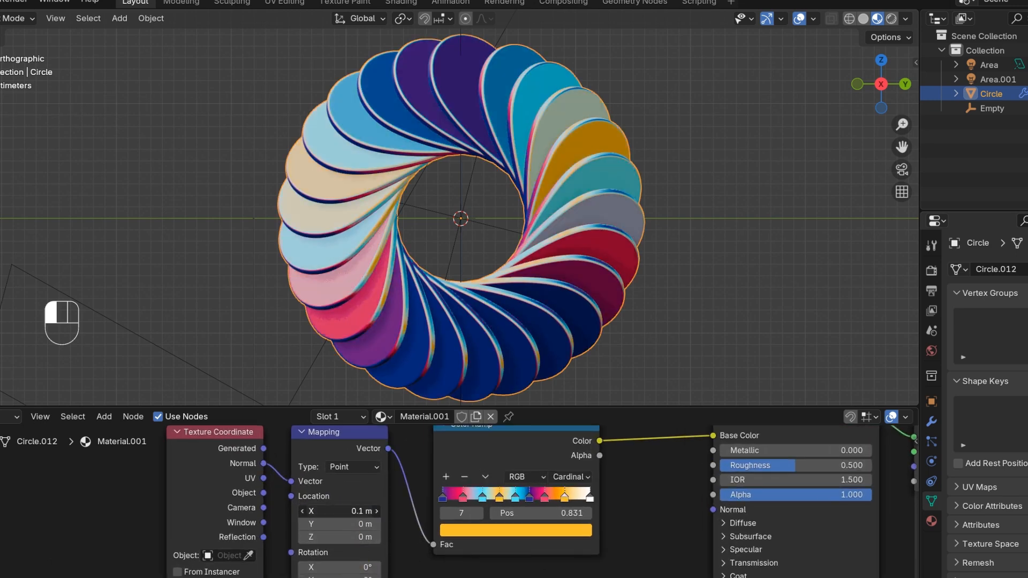
Set the Mapping node location to X 0.2 m, Y 0.2 m, Z 0.6 m
{"action": "left_click", "coordinate": [338, 511]}
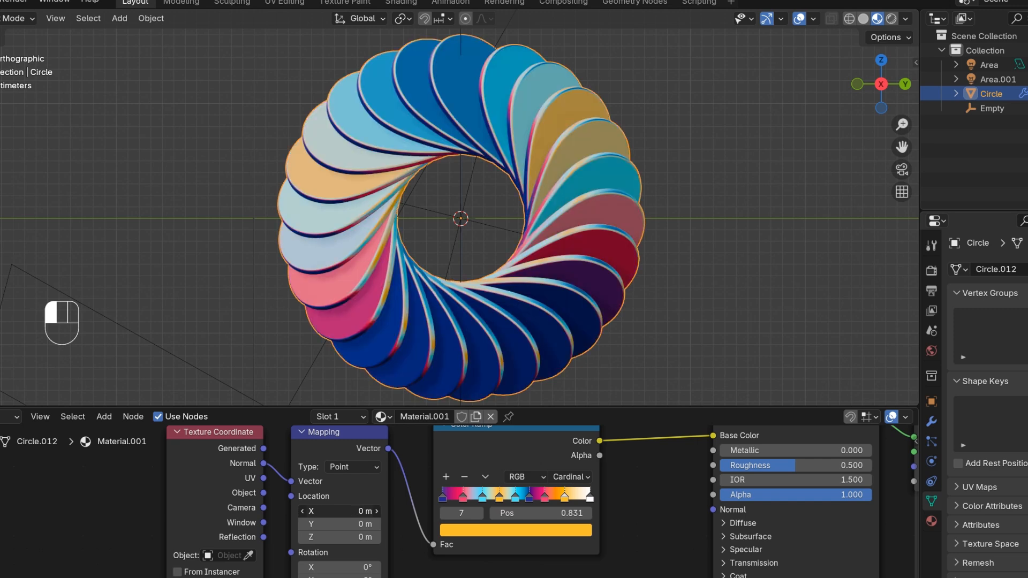
{"action": "left_click_drag", "start_coordinate": [334, 511], "coordinate": [373, 511]}
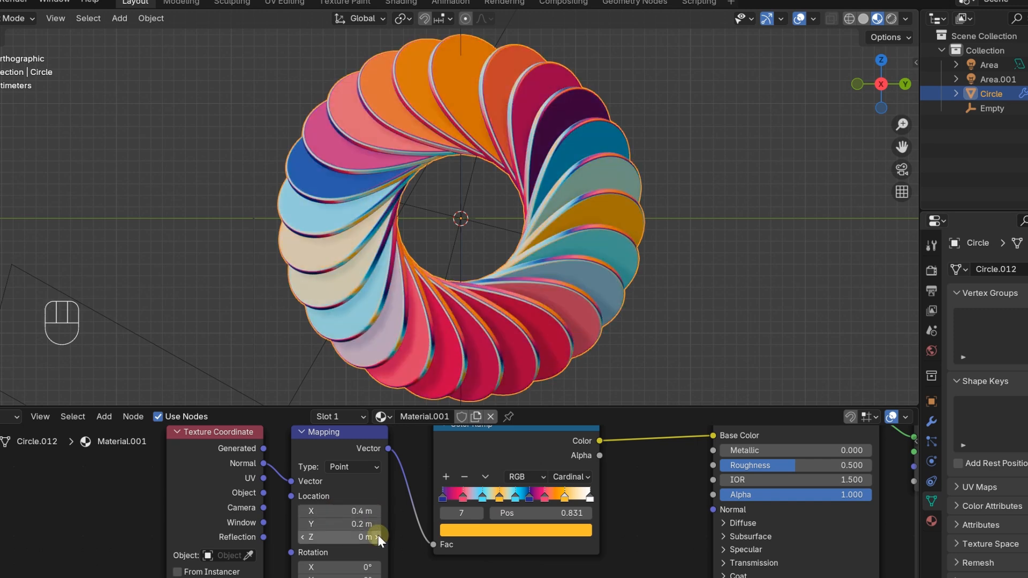
{"action": "left_click_drag", "start_coordinate": [340, 537], "coordinate": [354, 537]}
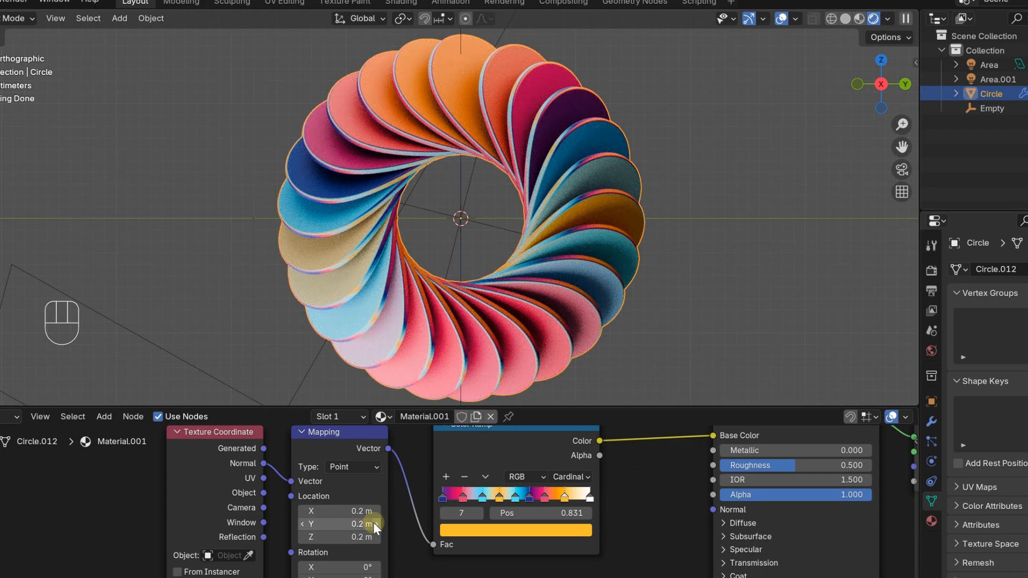
{"action": "left_click_drag", "start_coordinate": [340, 536], "coordinate": [340, 536]}
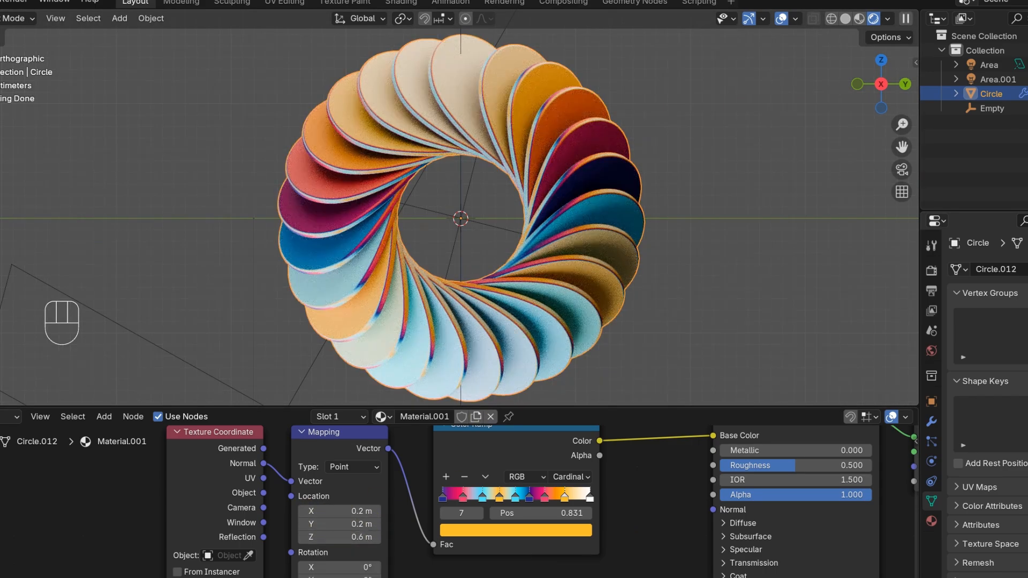